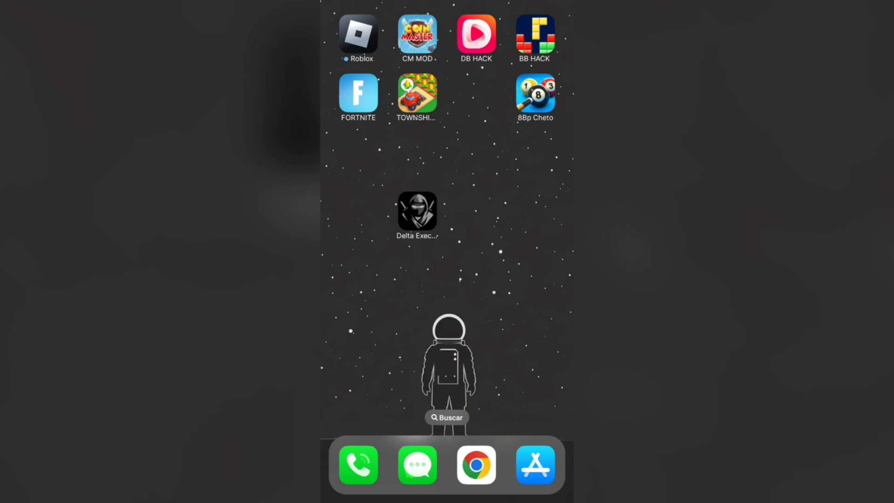
# - Search Google for modrop.xyz from the Safari search bar
pyautogui.scroll(-3)
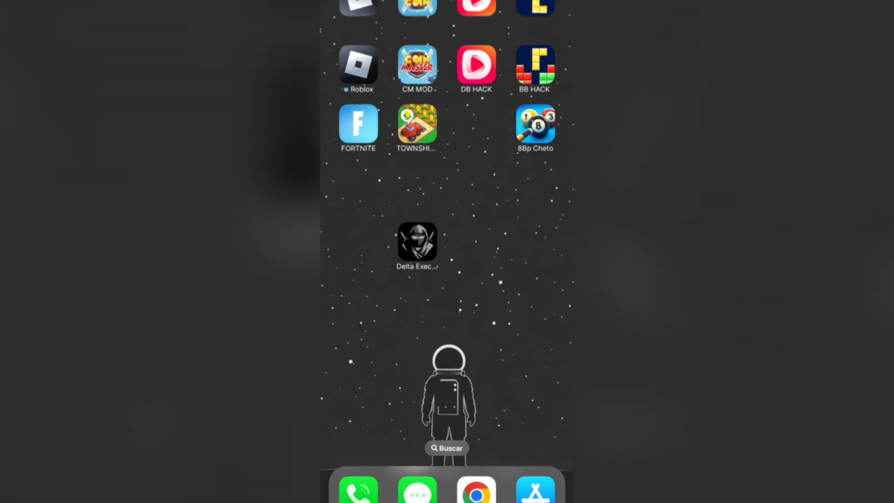
pyautogui.click(479, 496)
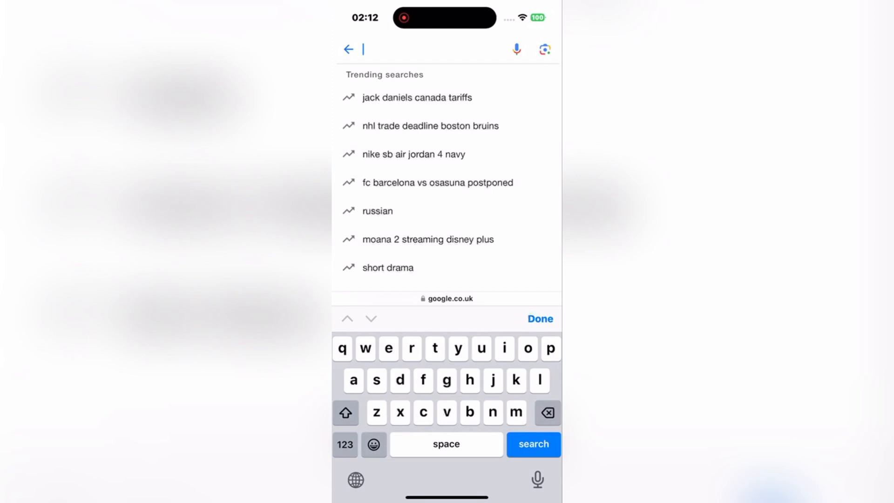
pyautogui.write('modrop.xyz')
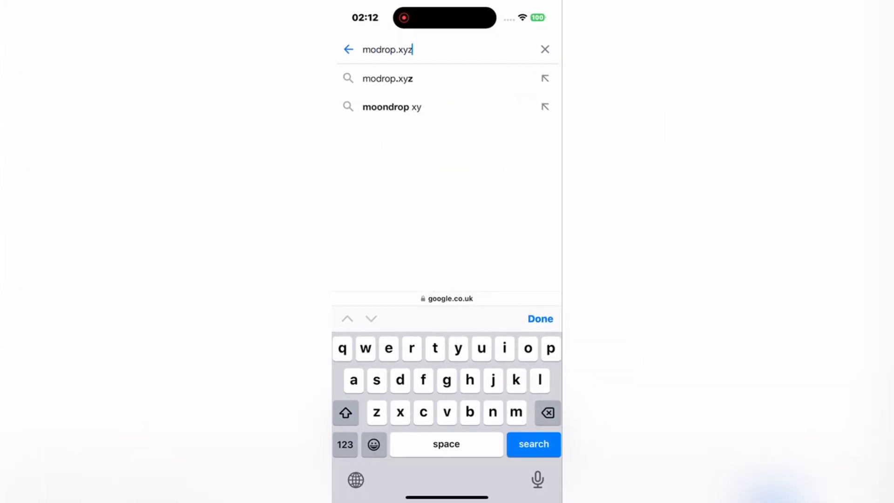
pyautogui.click(533, 445)
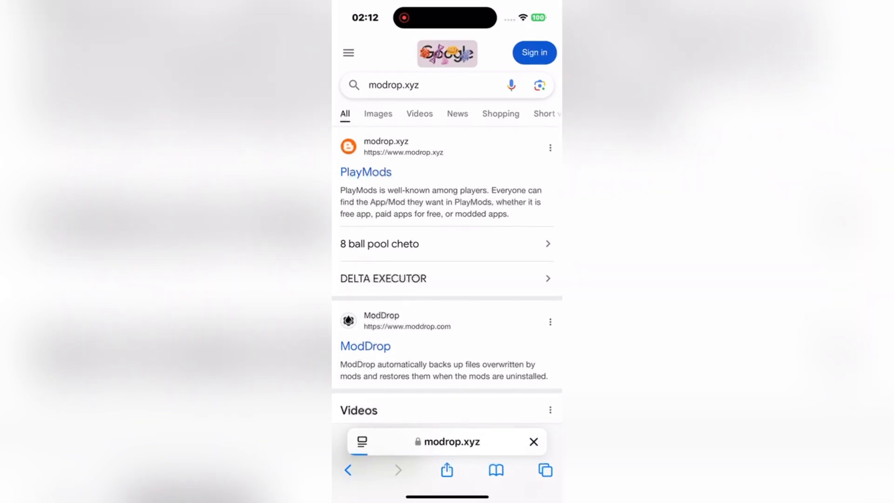
# - Open PlayMods from the results, then the DELTA EXECUTOR page under More Games, reading its description
pyautogui.click(365, 172)
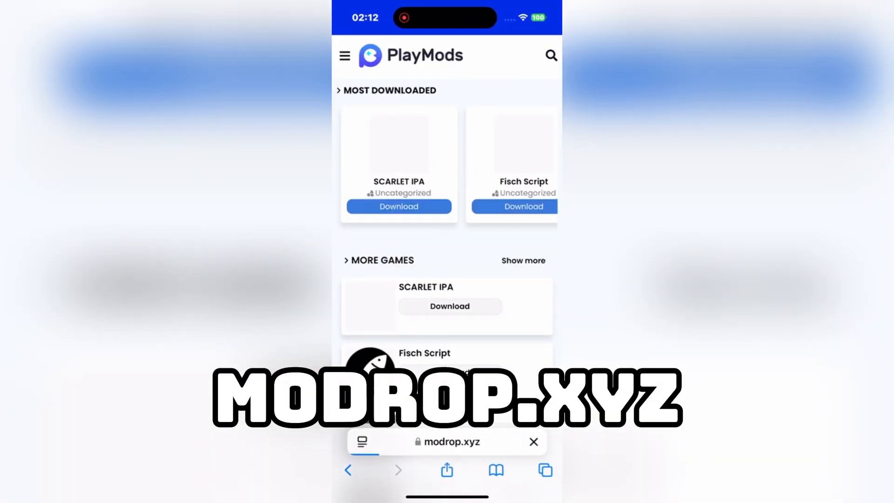
pyautogui.scroll(-3)
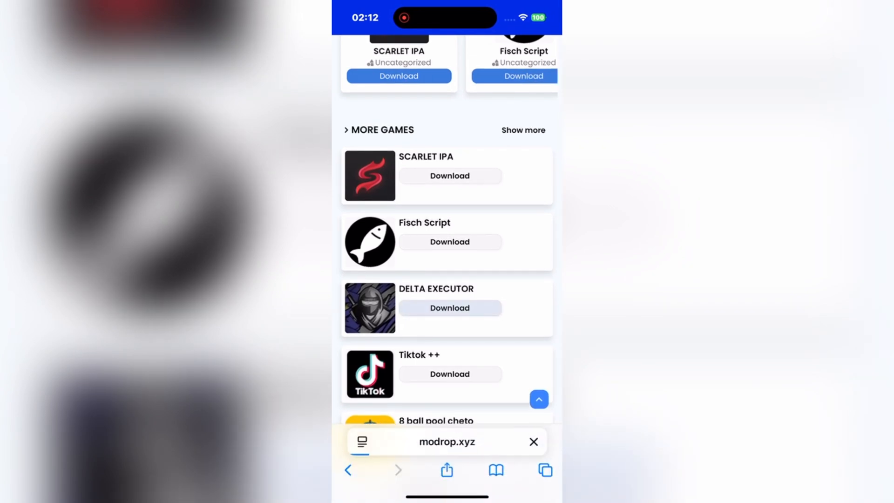
pyautogui.click(450, 307)
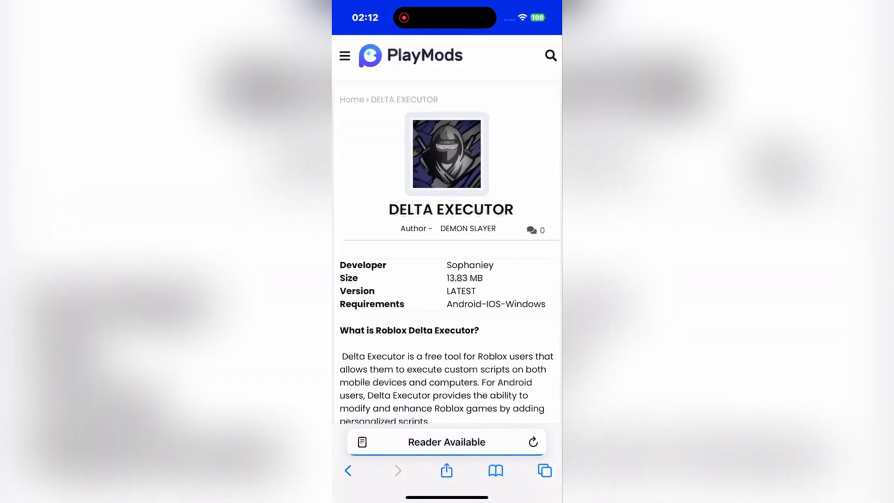
pyautogui.scroll(-3)
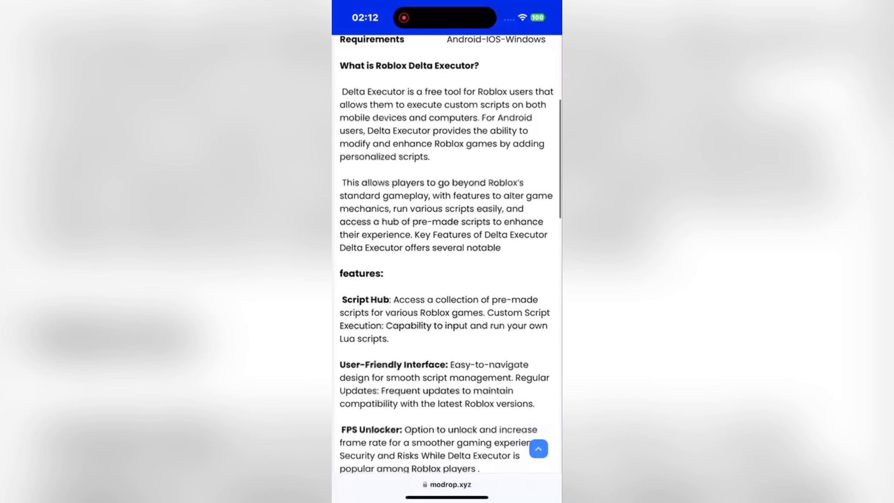
pyautogui.scroll(-3)
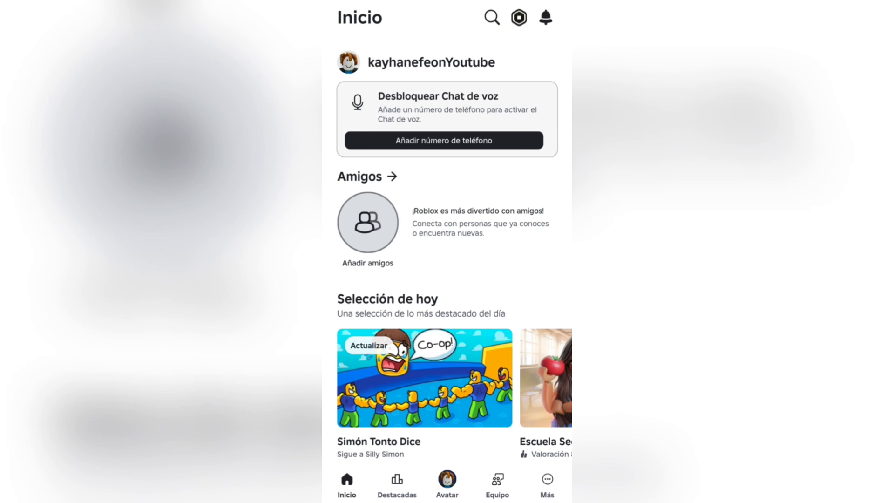
# - Find [UPD] Showdown de básquetbol in the Roblox Inicio feed and launch it
pyautogui.scroll(-3)
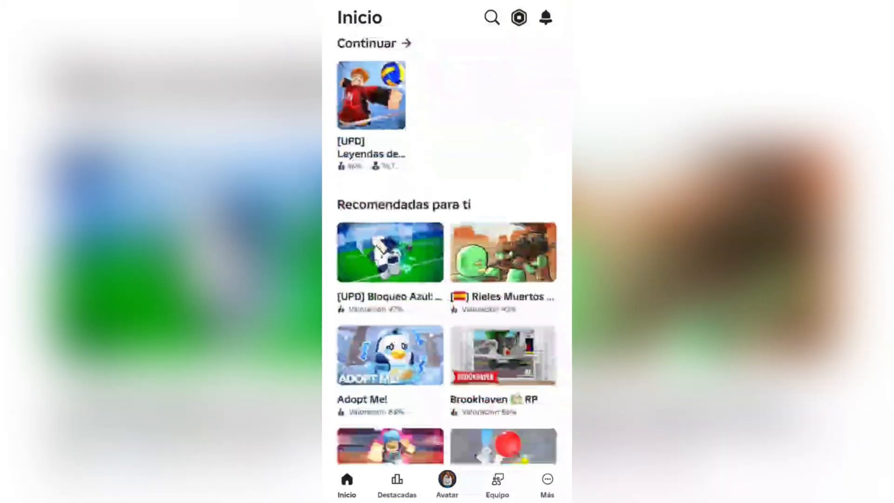
pyautogui.scroll(-3)
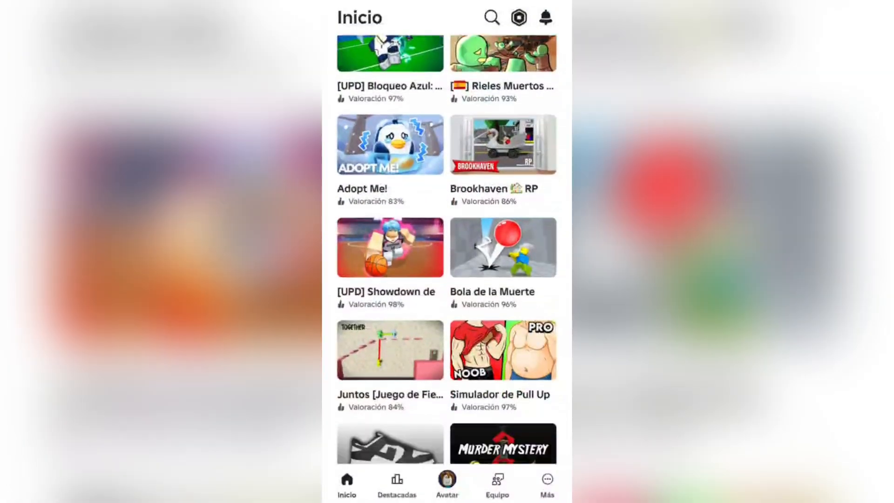
pyautogui.scroll(-3)
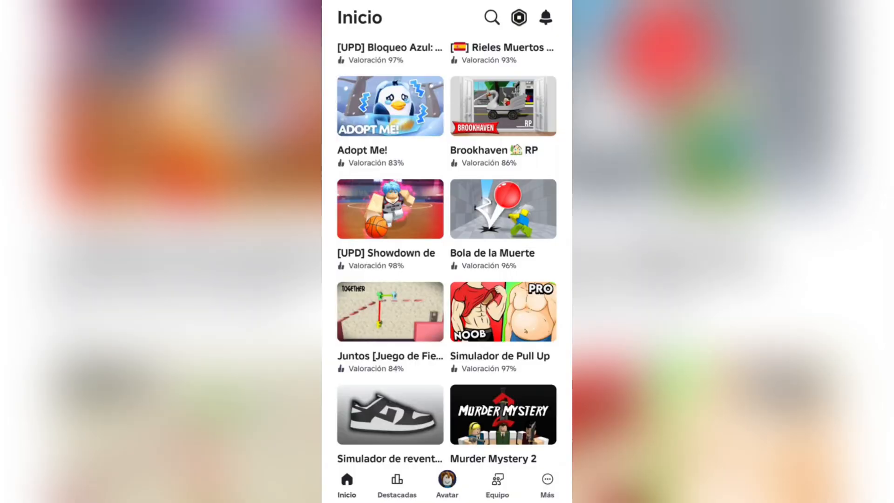
pyautogui.click(391, 208)
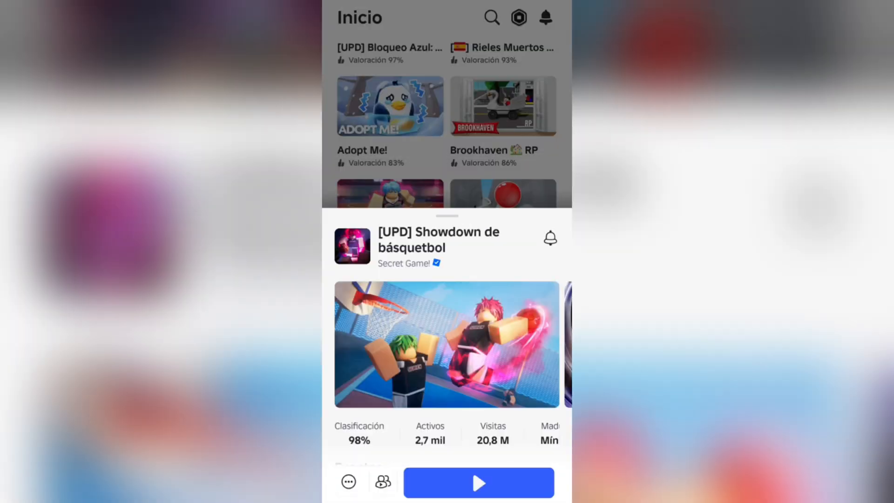
pyautogui.click(481, 484)
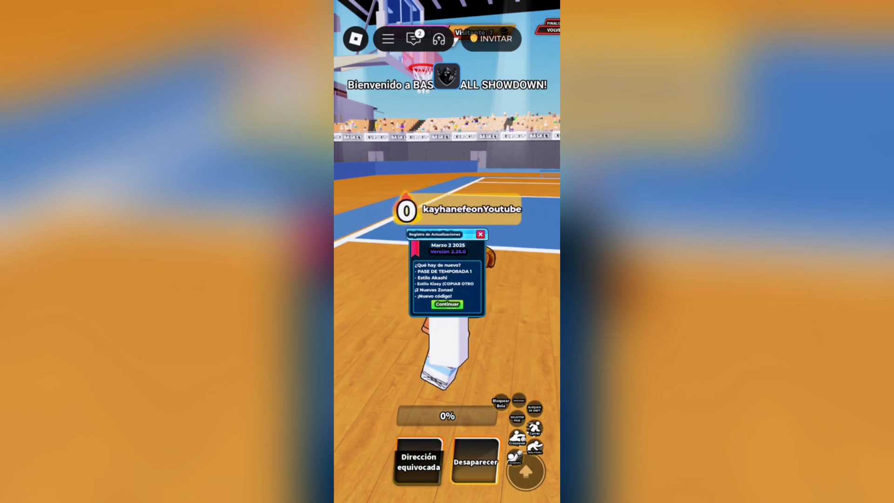